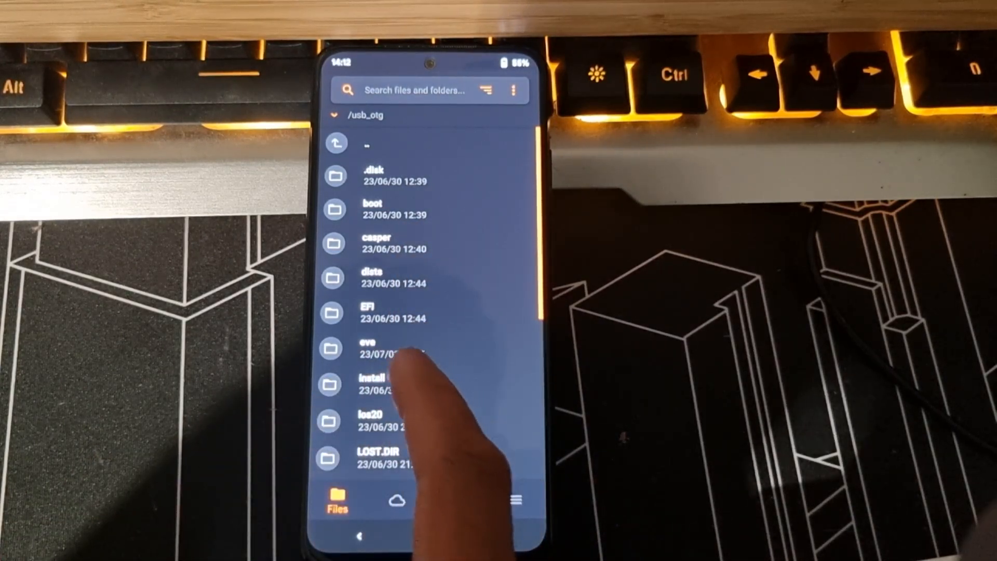
- Open the USB drive's eve folder and queue the evolution_fleur ROM ZIP for installation
{"action": "left_click", "coordinate": [366, 348]}
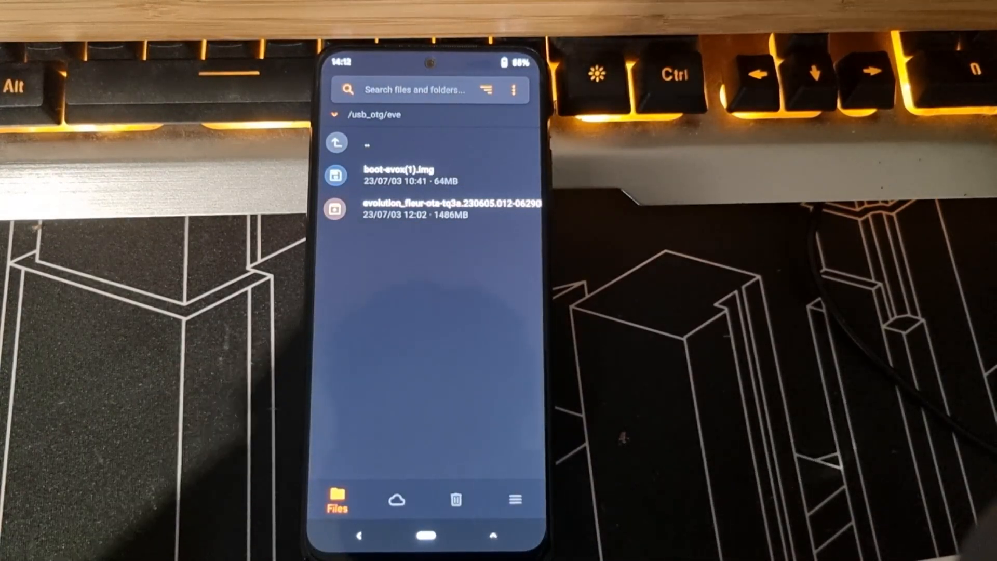
{"action": "left_click", "coordinate": [445, 209]}
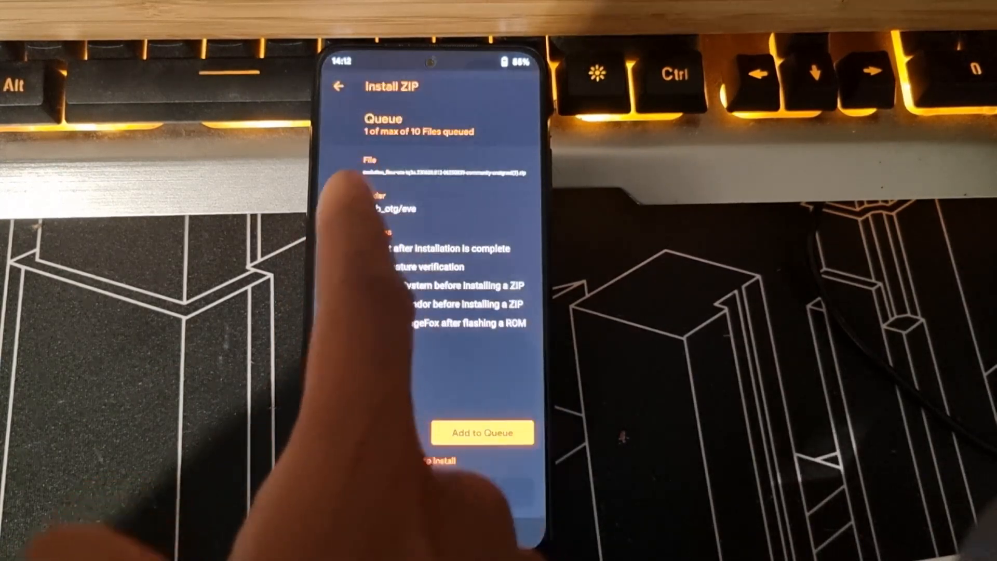